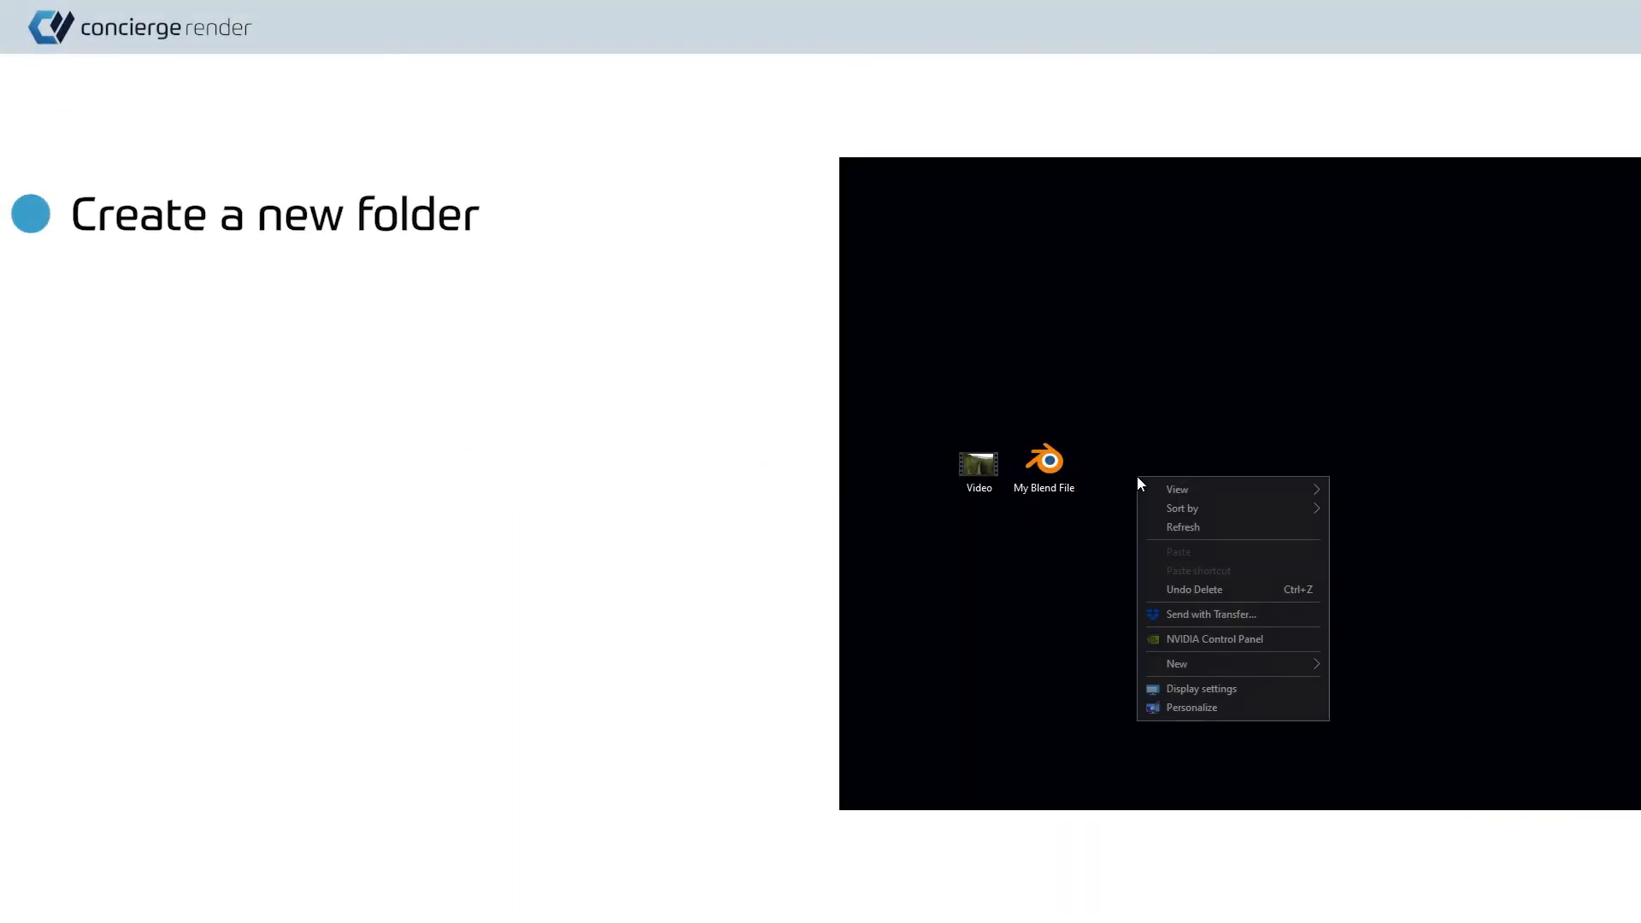
Create a new folder on the desktop beside the video and blend file
{"action": "left_click", "coordinate": [1176, 663]}
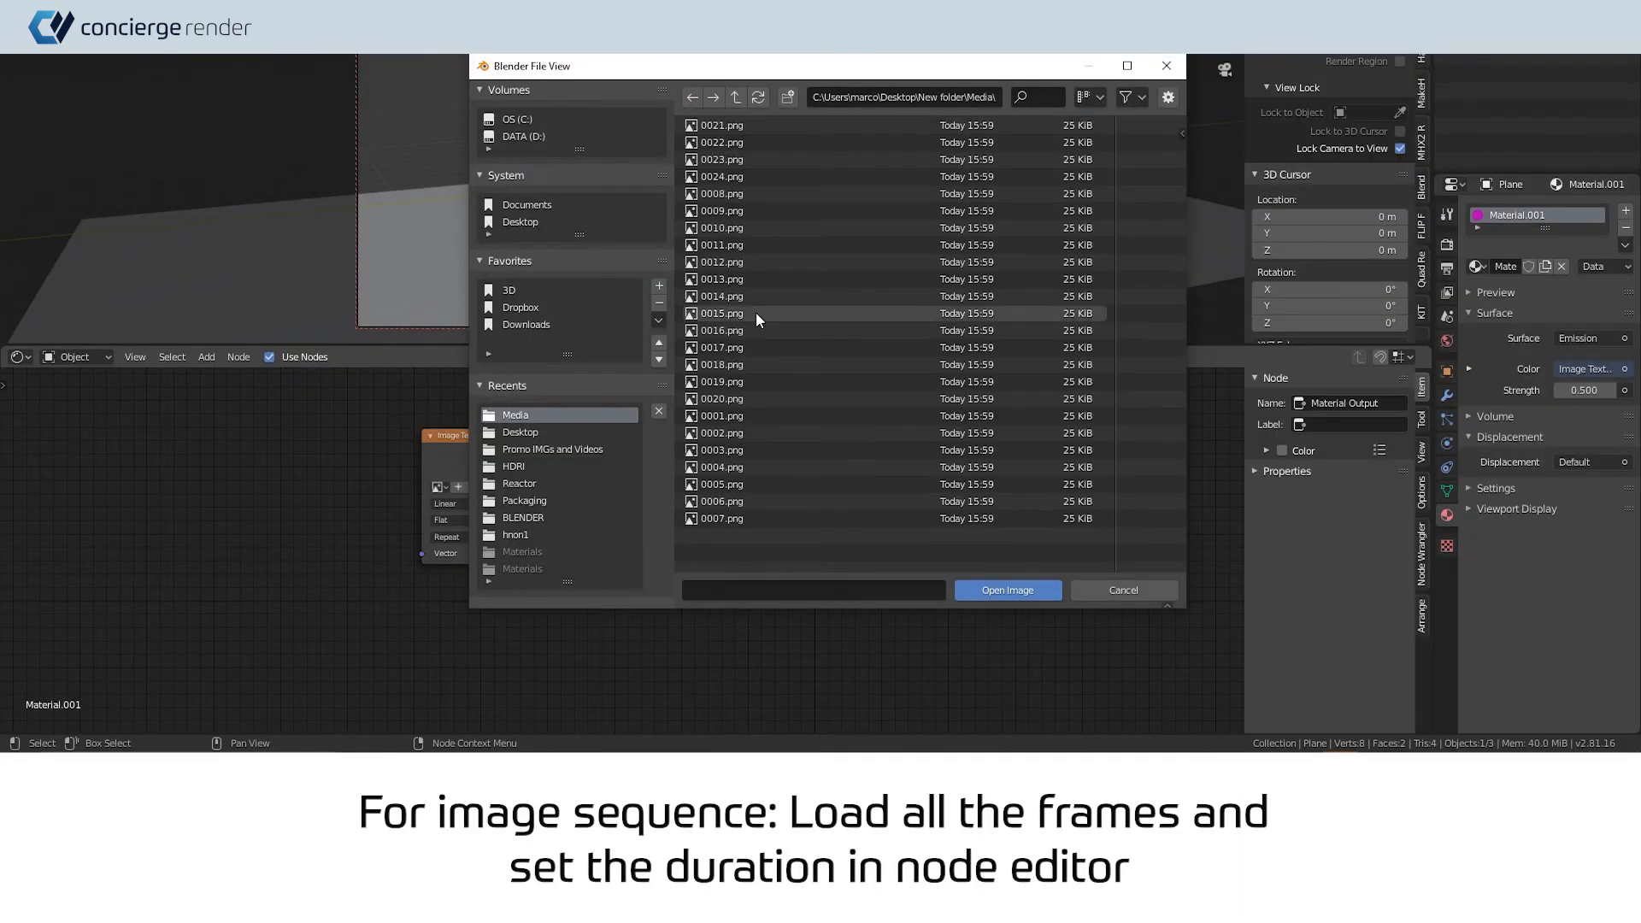
Load the Media folder's PNG frames into the Image Texture node as a 24-frame sequence
{"action": "left_click", "coordinate": [1008, 589]}
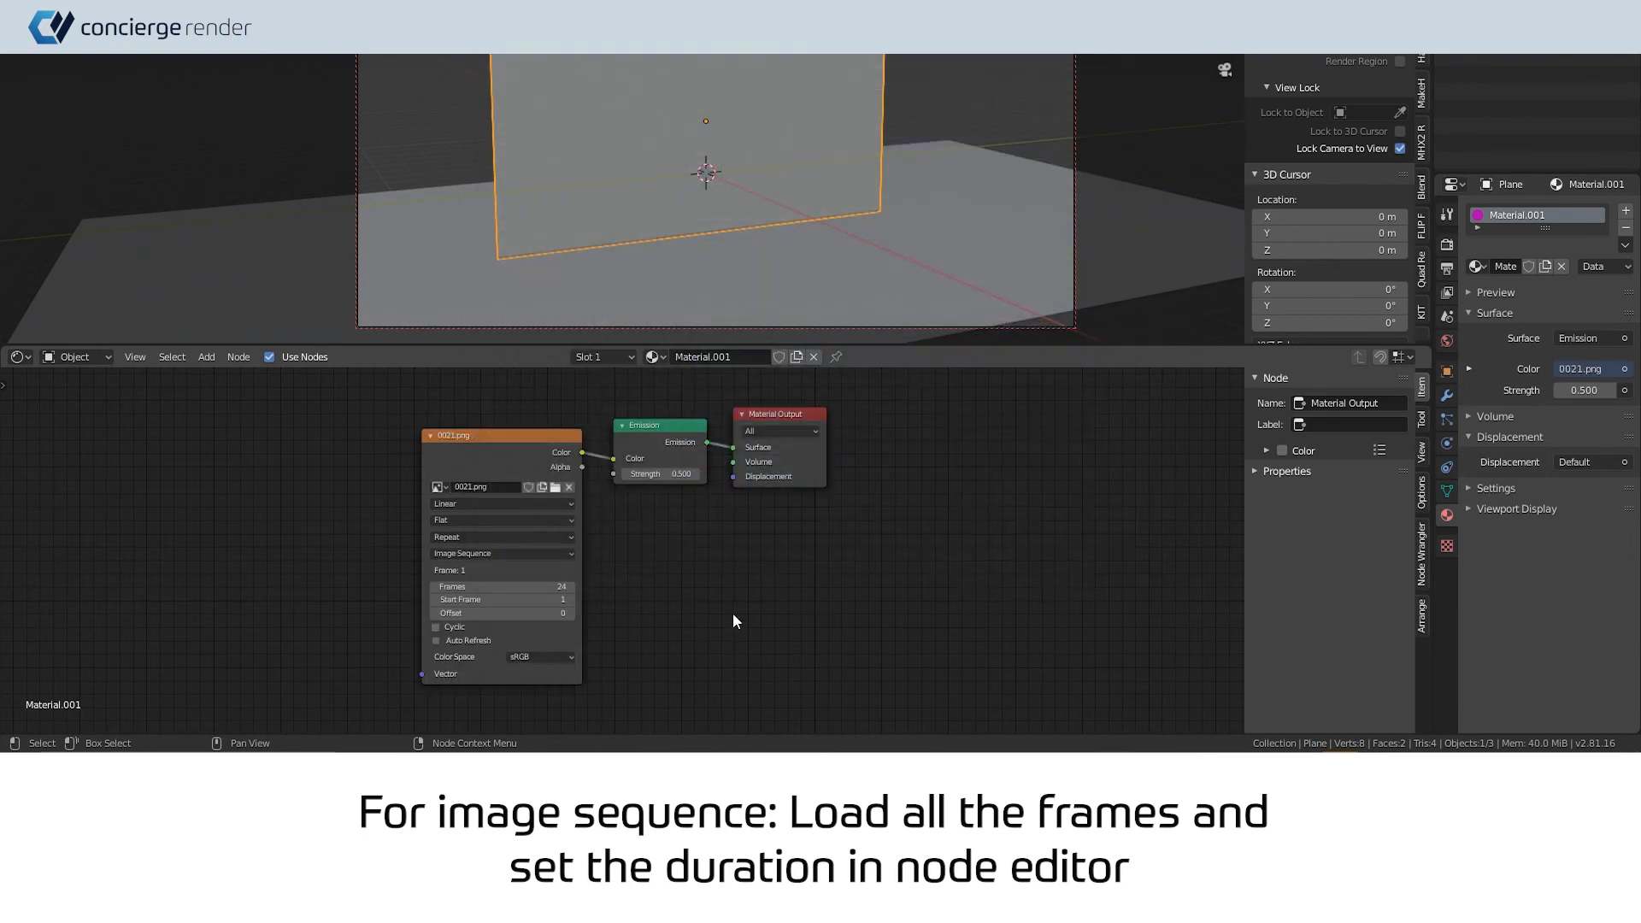